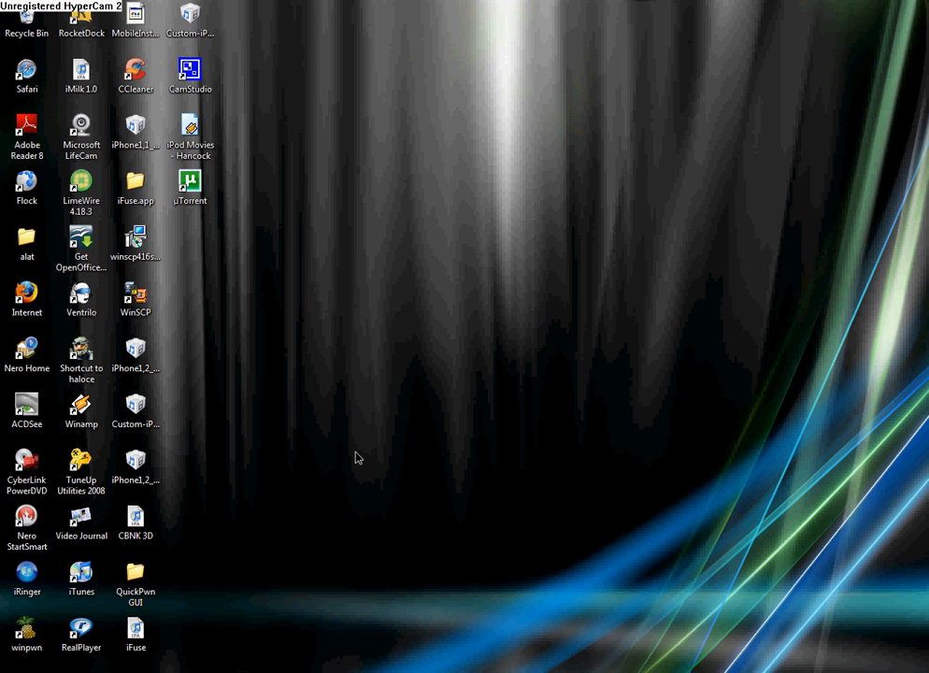
pyautogui.moveTo(374, 418)
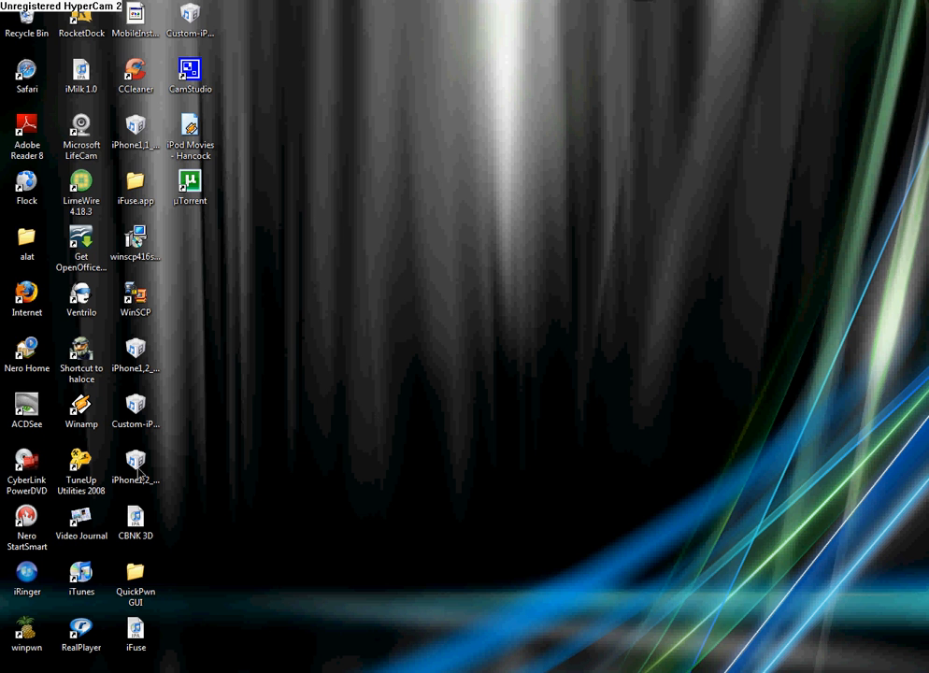
pyautogui.moveTo(335, 608)
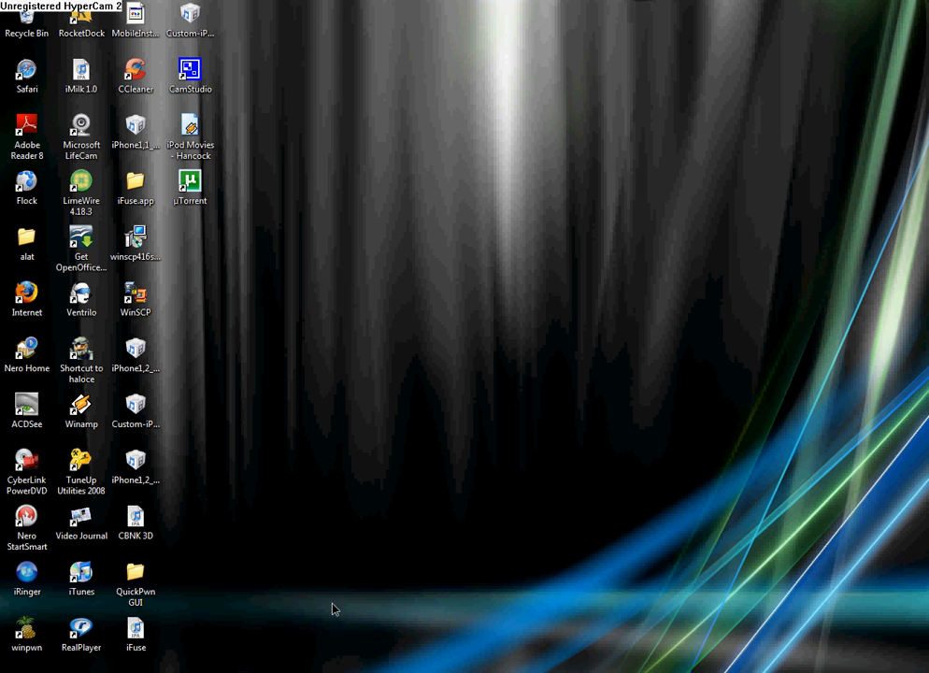
pyautogui.moveTo(371, 652)
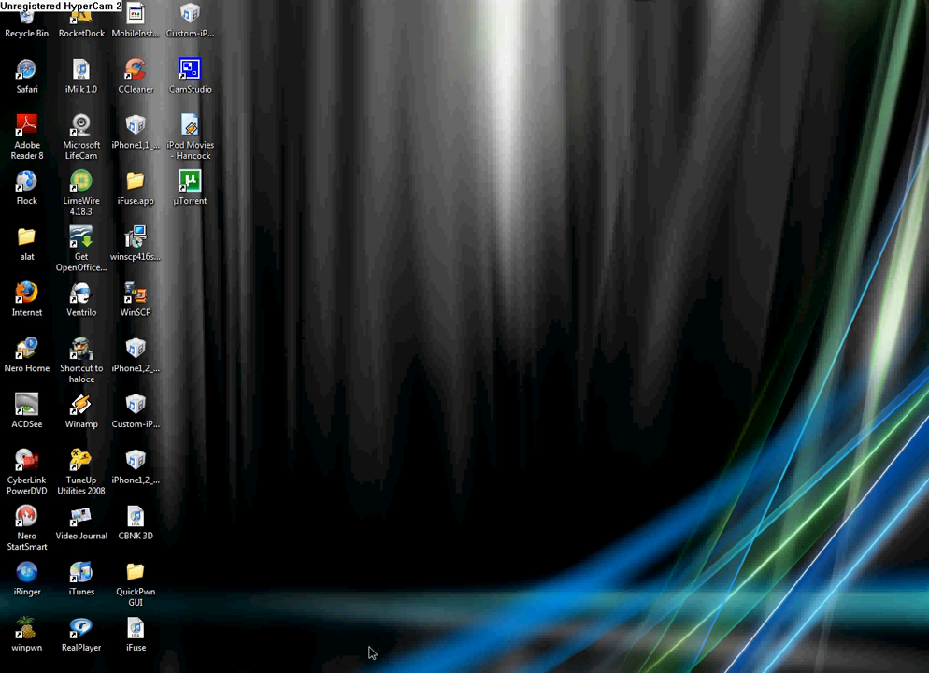
pyautogui.moveTo(157, 656)
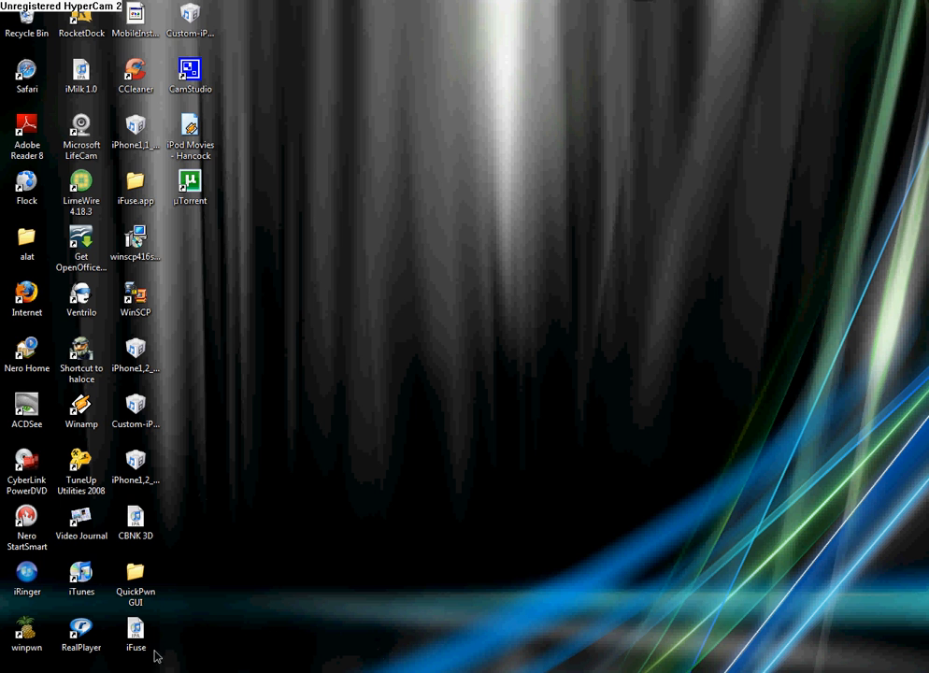
pyautogui.moveTo(136, 582)
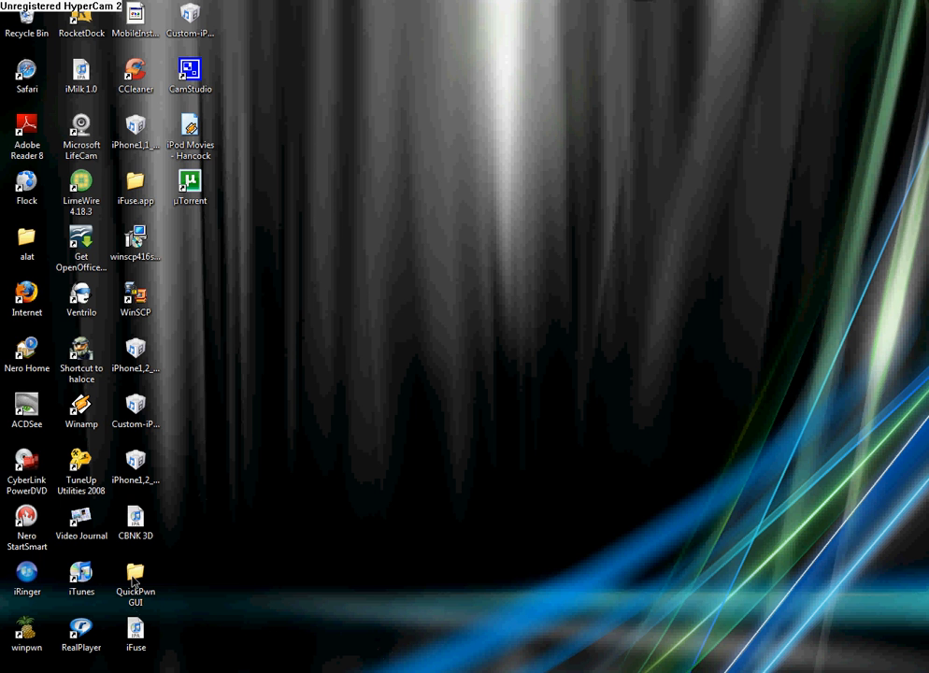
# Open the QuickPwn GUI folder on the desktop to reveal QuickPwn-Bundle-Release and README
pyautogui.doubleClick(135, 579)
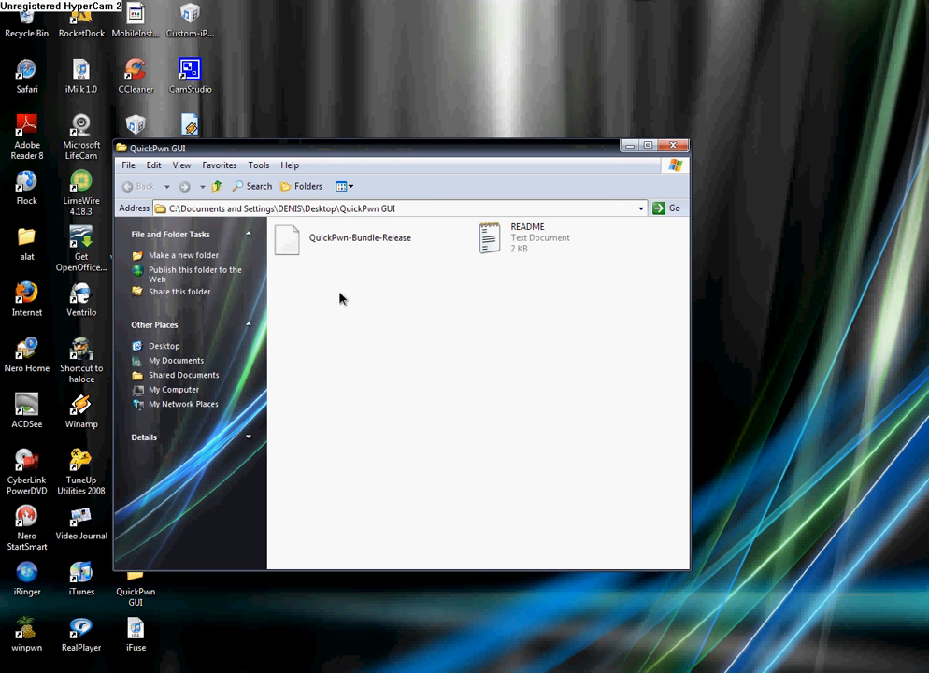
# Launch QuickPwn-Bundle-Release, choose iPhone 3G, and advance to firmware selection
pyautogui.click(360, 237)
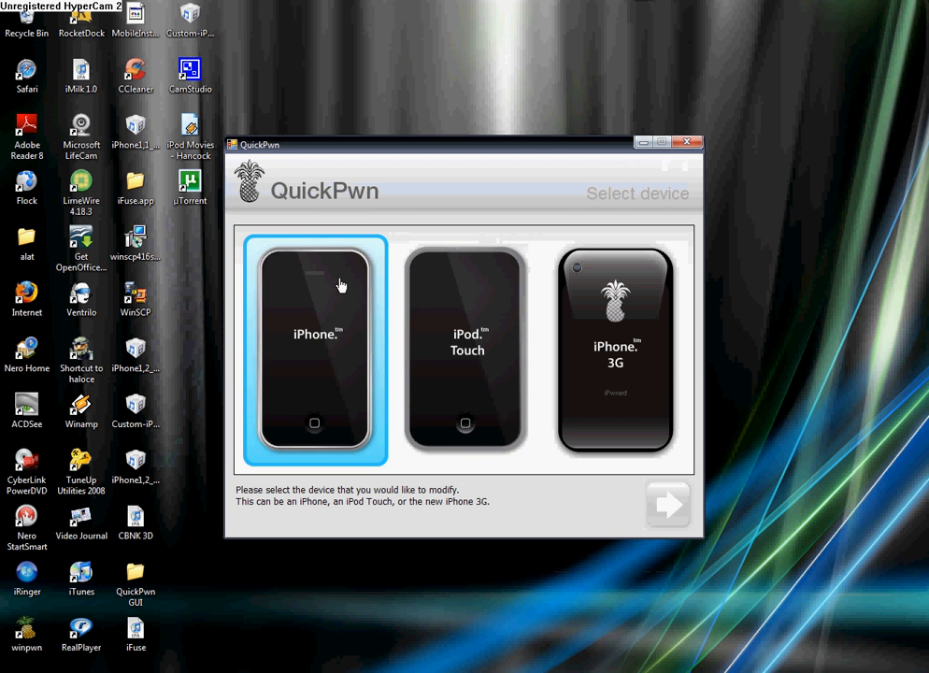
pyautogui.click(614, 350)
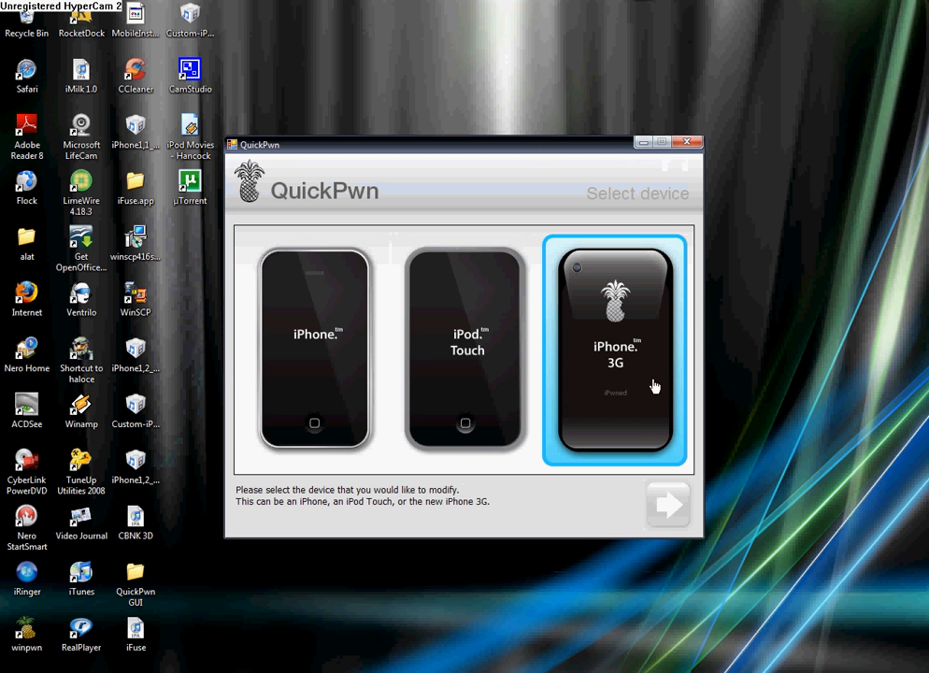
pyautogui.click(314, 350)
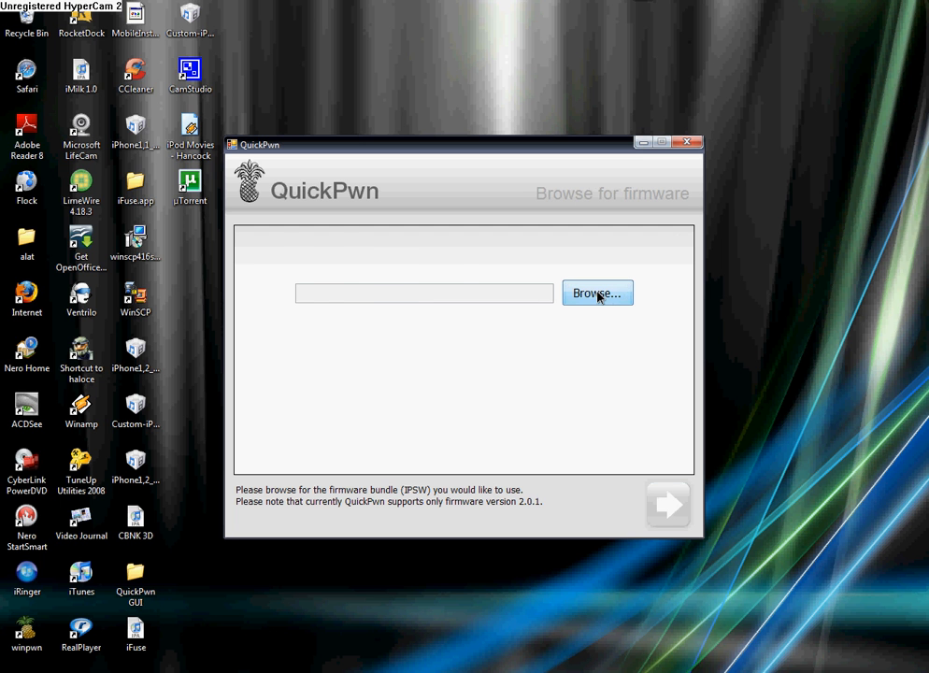
# Load the iPhone1,2_2.0.2_5C1_Restore firmware bundle into QuickPwn
pyautogui.click(597, 292)
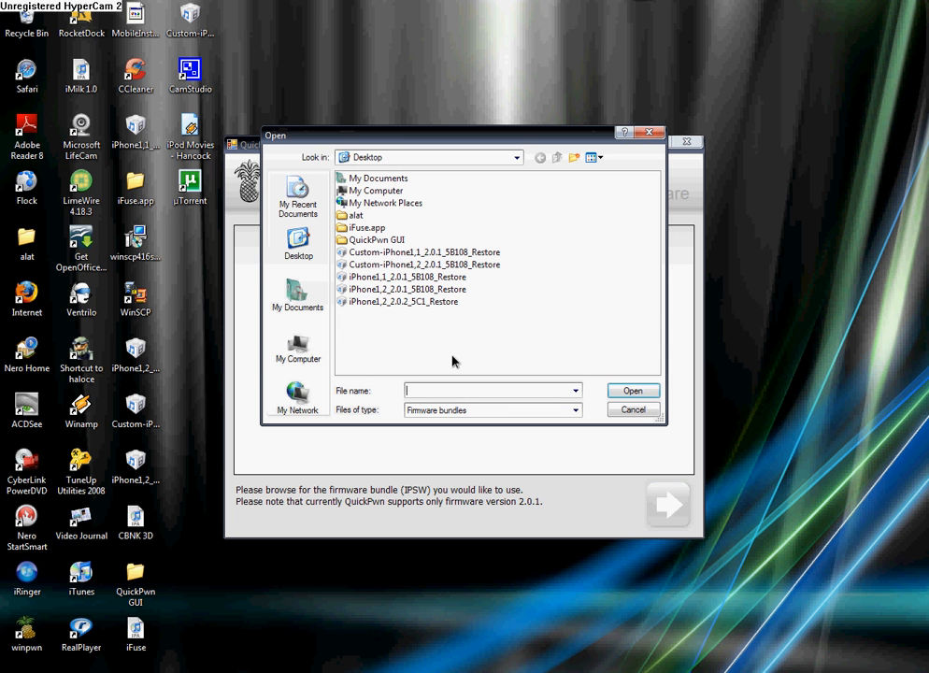
pyautogui.moveTo(419, 305)
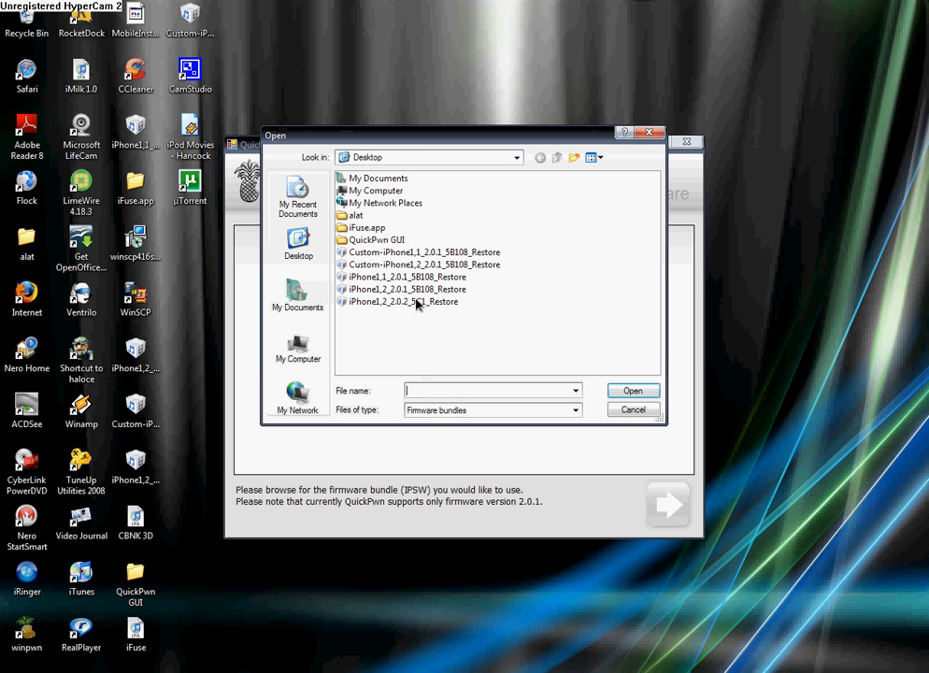
pyautogui.moveTo(416, 311)
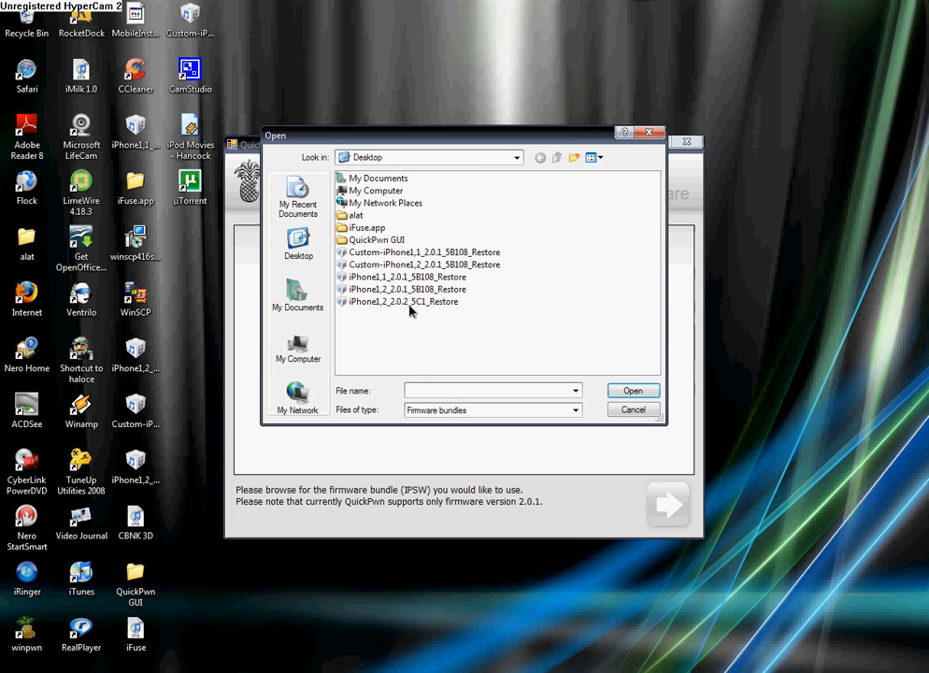
pyautogui.click(404, 301)
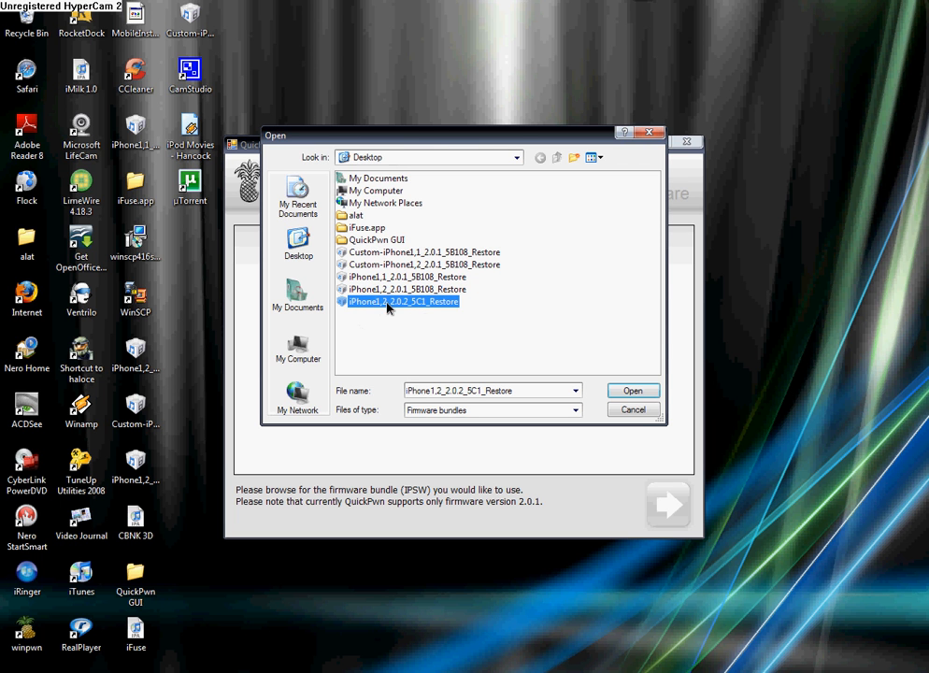
pyautogui.moveTo(393, 310)
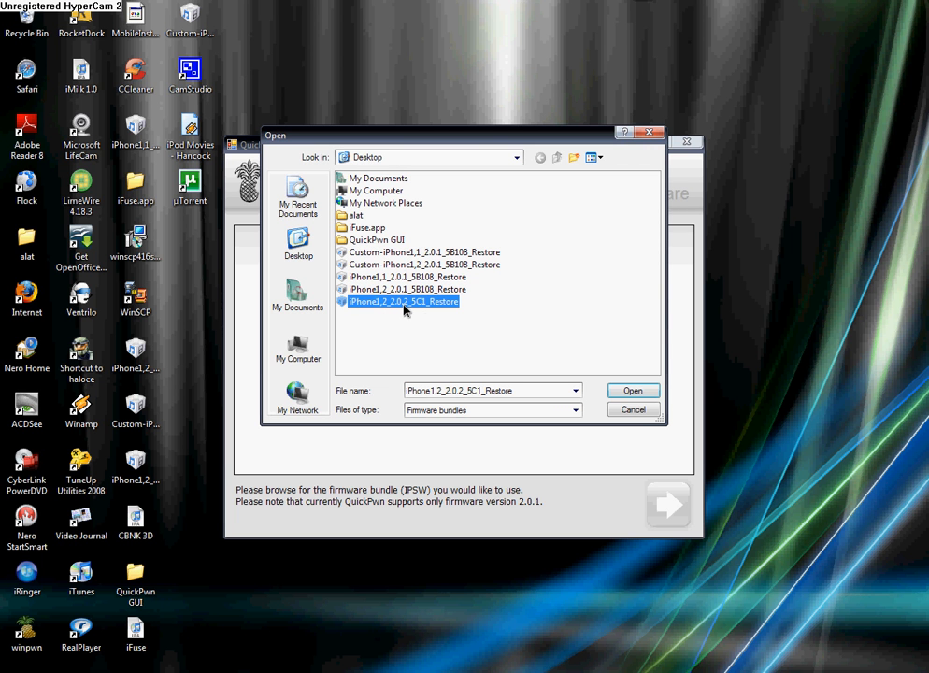
pyautogui.moveTo(419, 313)
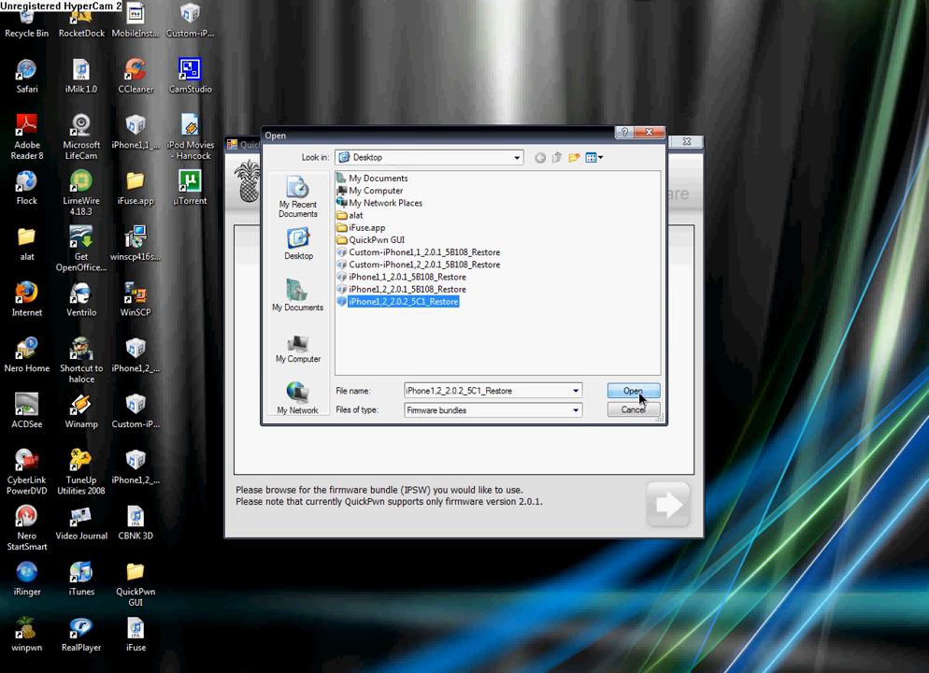
pyautogui.click(633, 390)
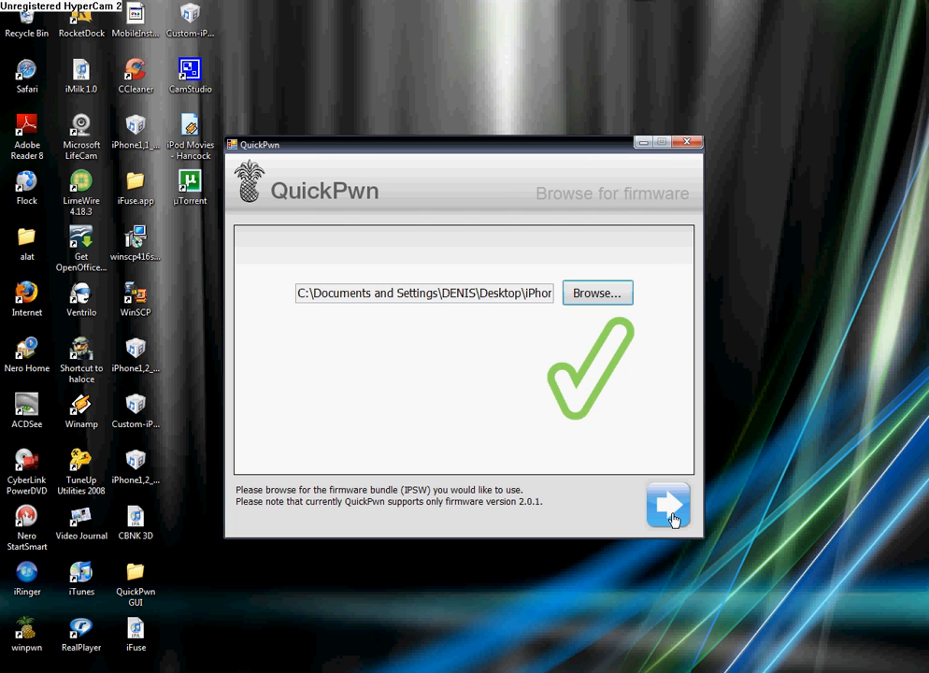
pyautogui.moveTo(597, 292)
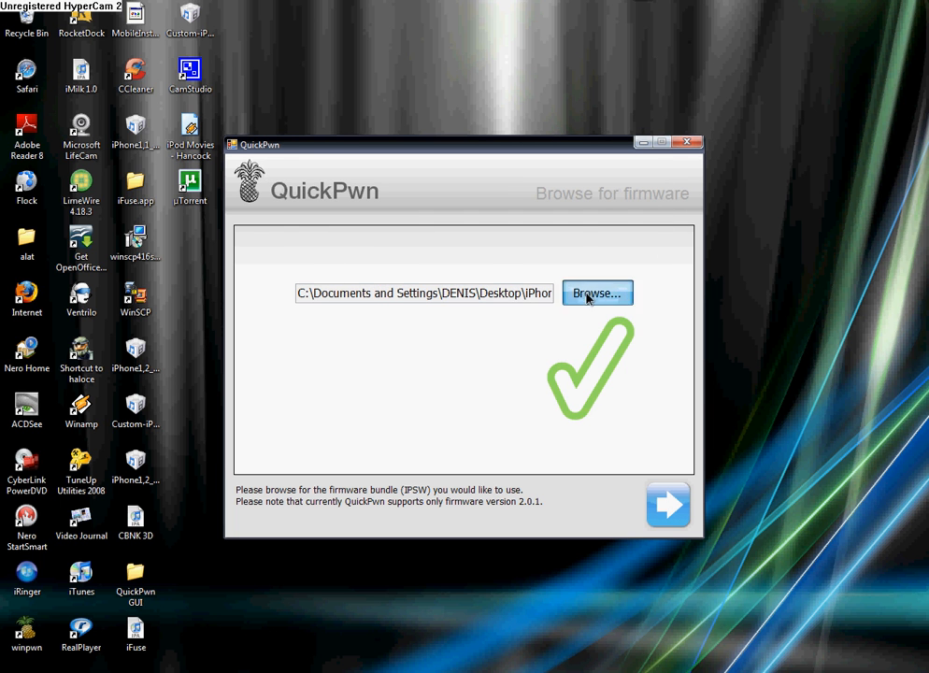
# Switch the firmware to iPhone1,2_2.0.1_5B108_Restore and reopen the browser to verify it
pyautogui.click(596, 294)
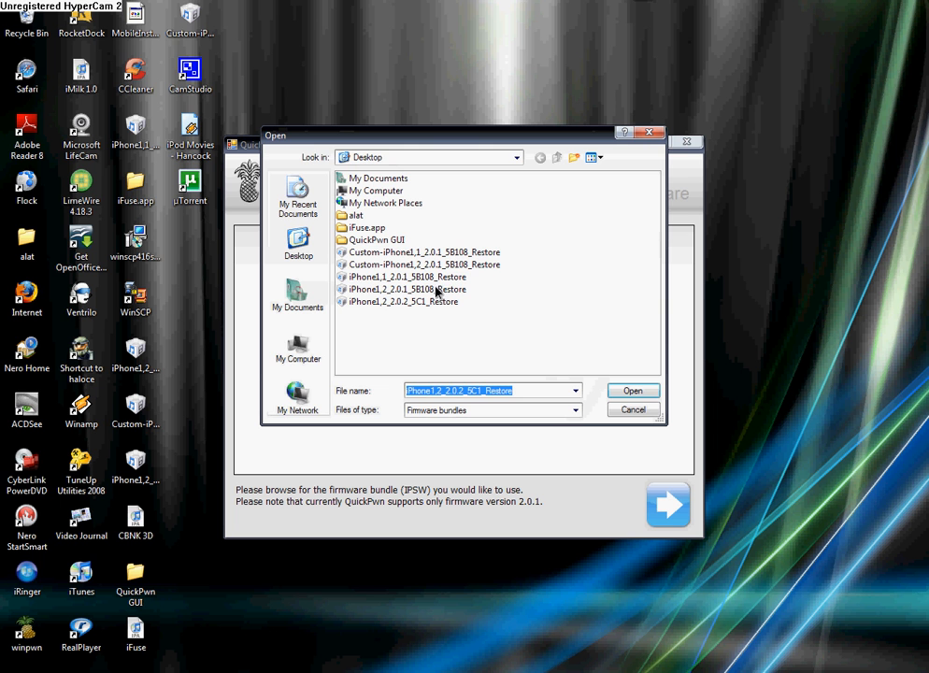
pyautogui.click(407, 289)
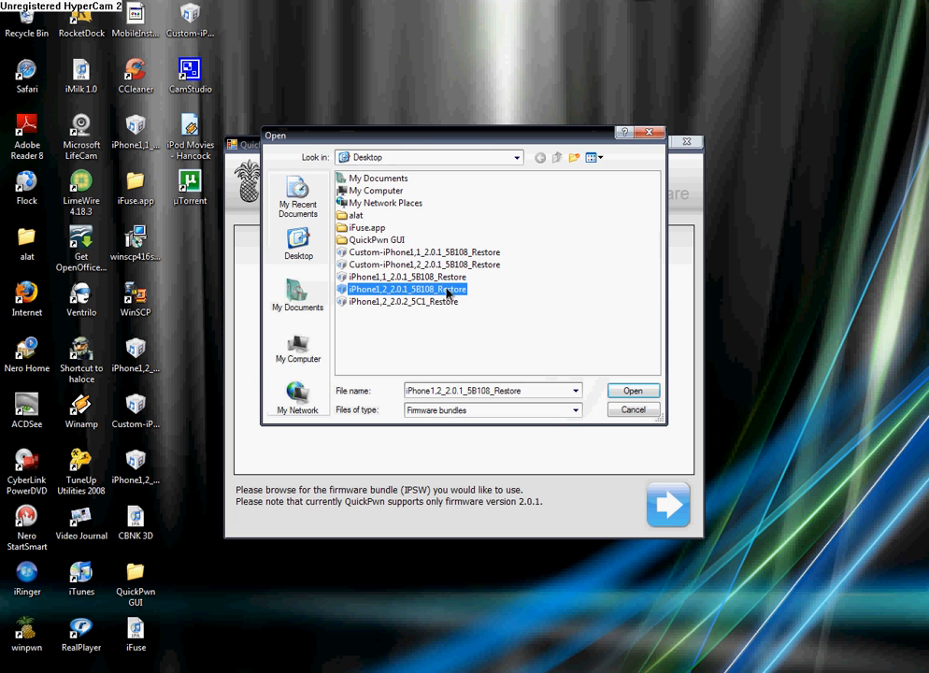
pyautogui.click(633, 391)
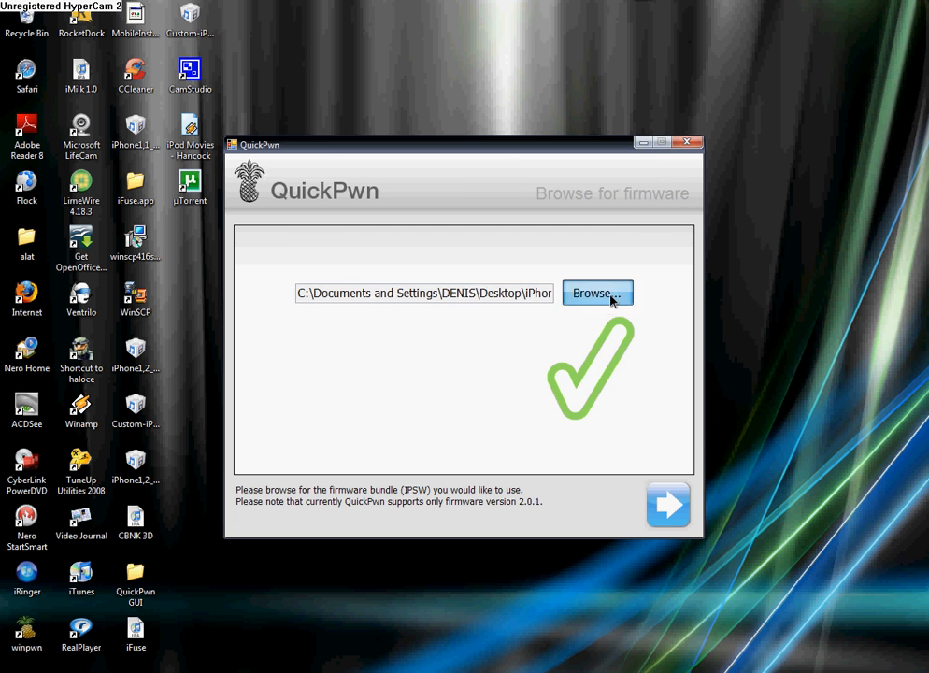
pyautogui.click(598, 293)
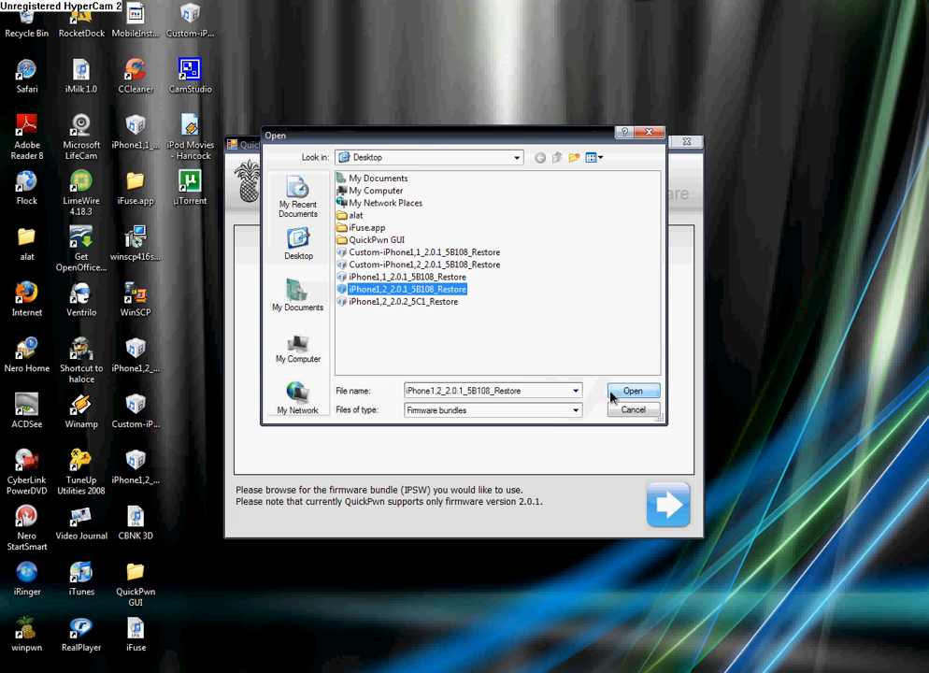
# Confirm the 2.0.1 firmware, keep Cydia and Installer enabled, and reach Ready to Pwn
pyautogui.click(633, 391)
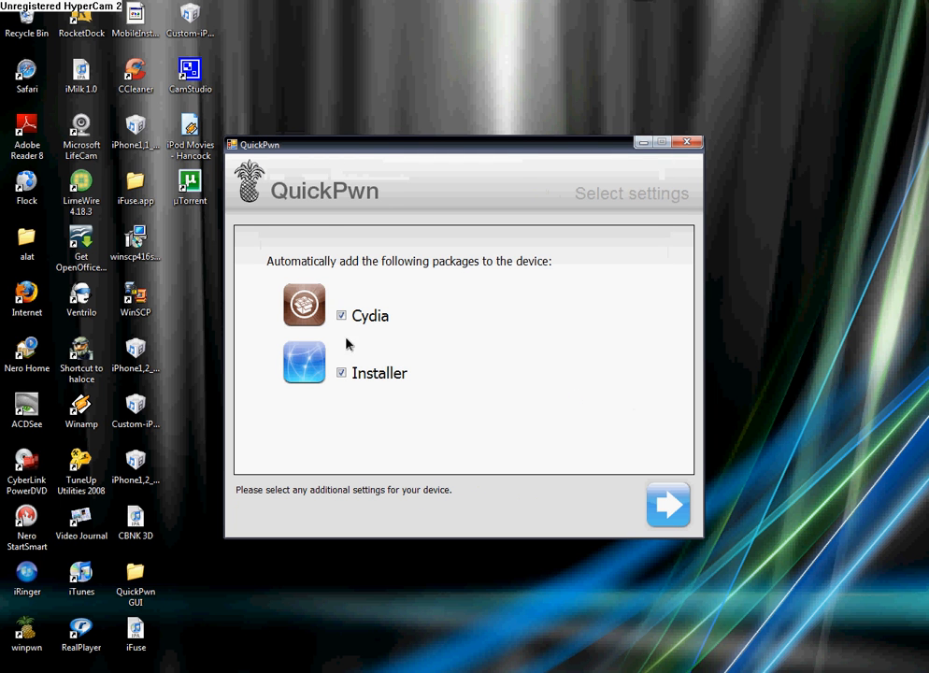
pyautogui.moveTo(328, 378)
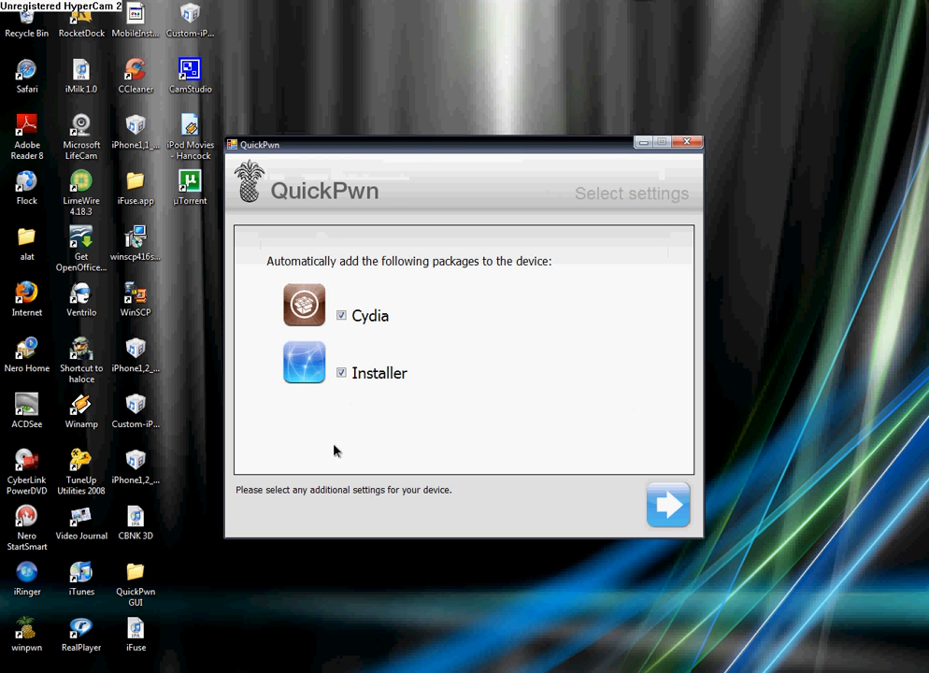
pyautogui.moveTo(468, 453)
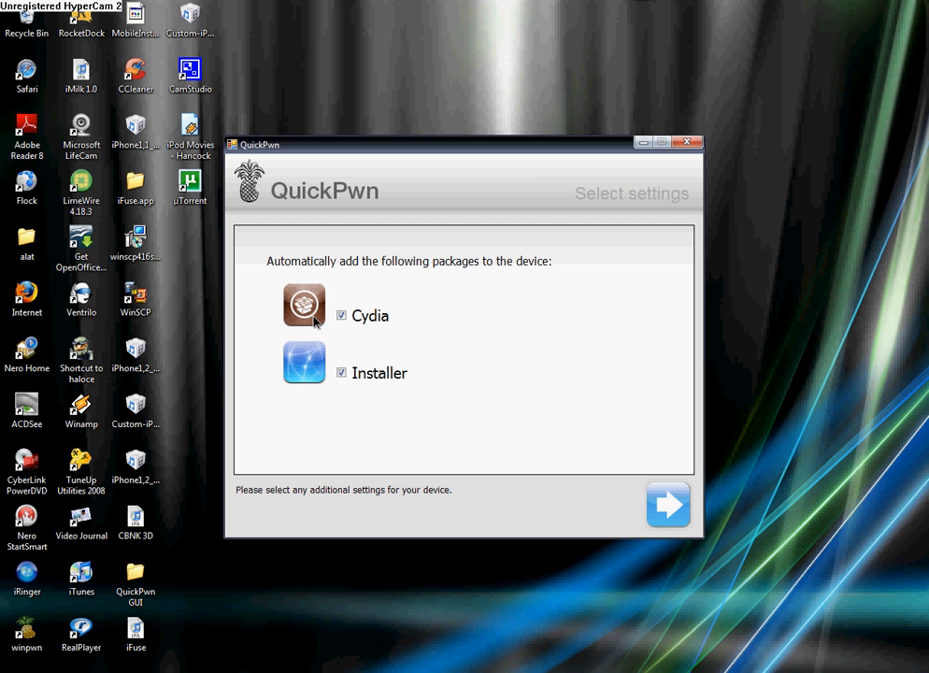
pyautogui.moveTo(329, 325)
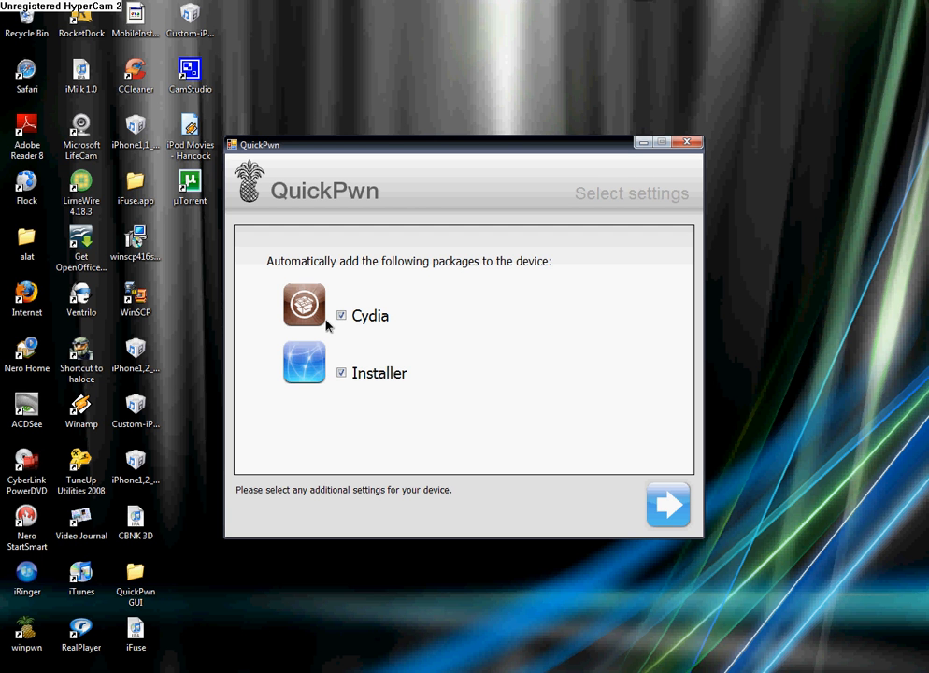
pyautogui.moveTo(648, 487)
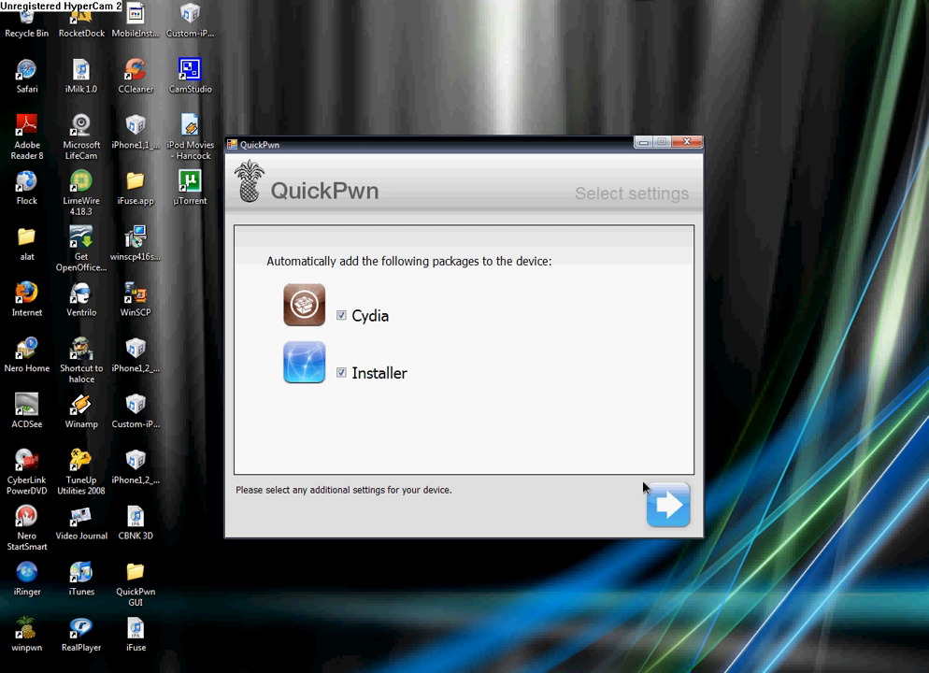
pyautogui.moveTo(668, 511)
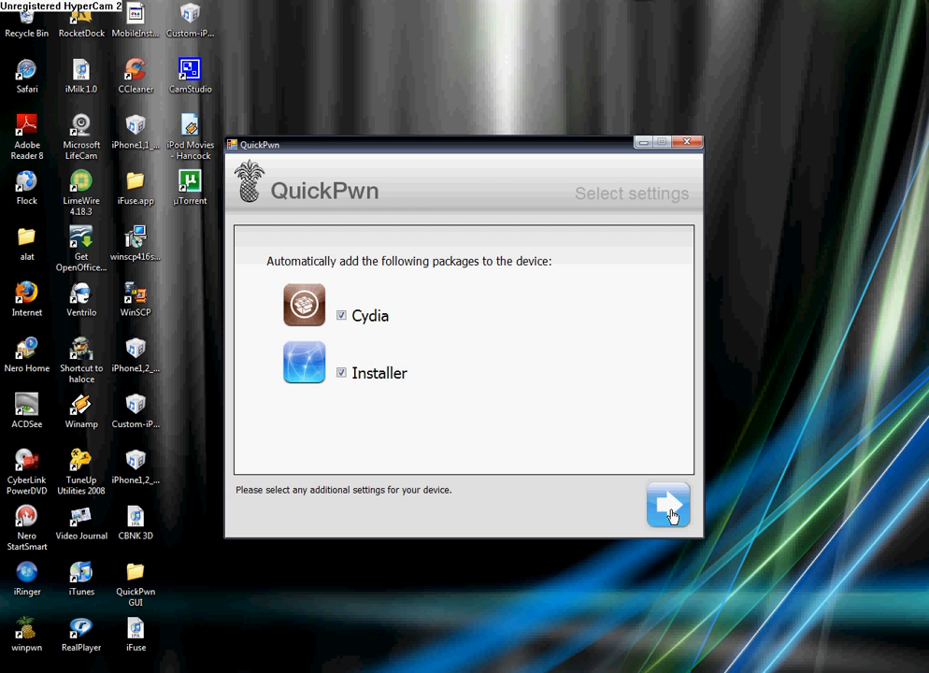
pyautogui.click(667, 504)
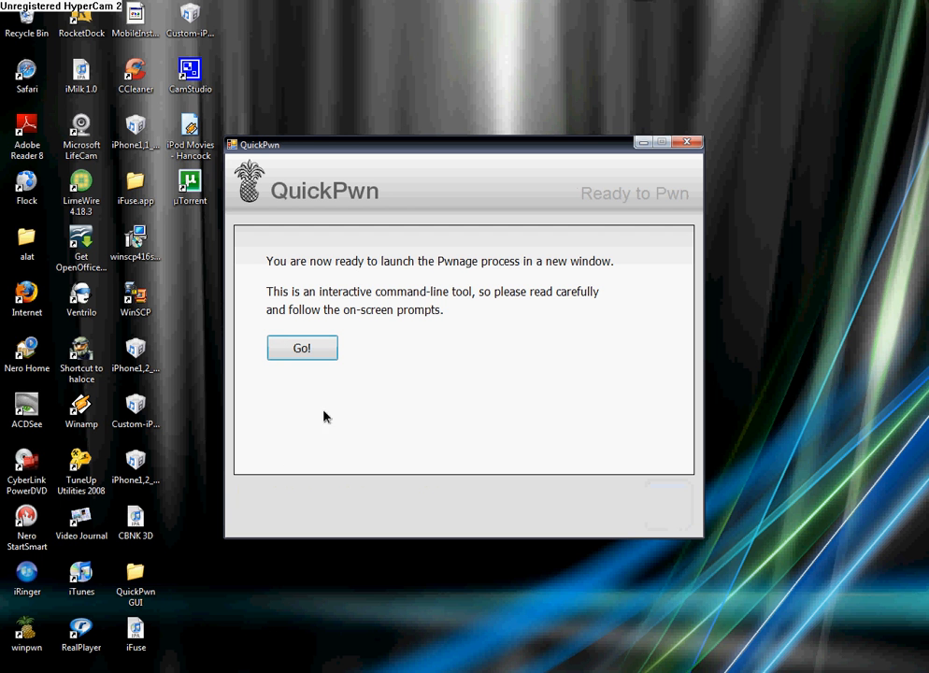
pyautogui.moveTo(508, 259)
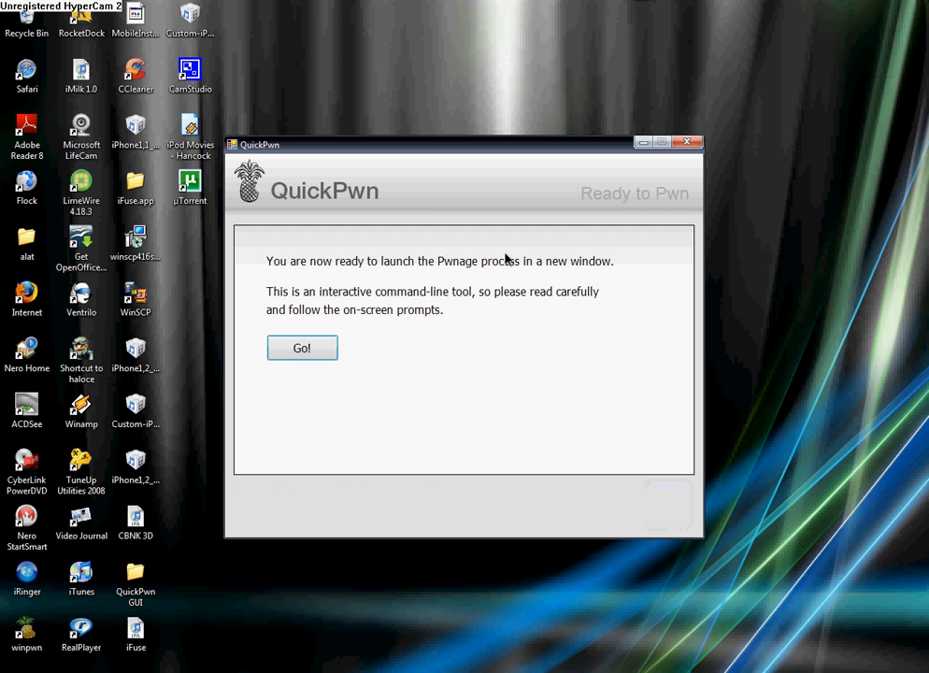
pyautogui.moveTo(302, 380)
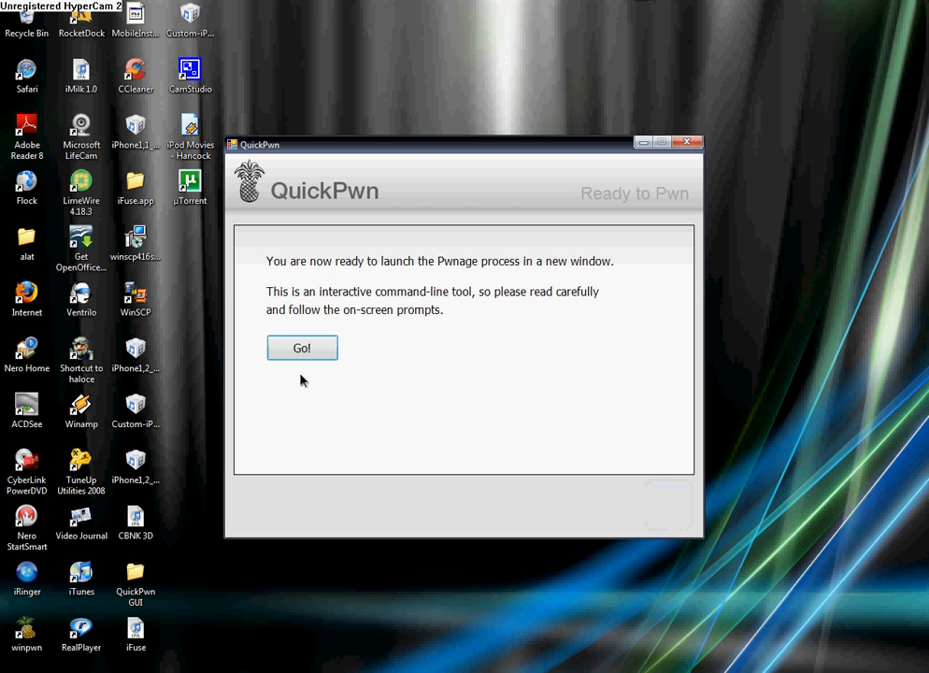
# Start quickpwn.exe with Go!, which prompts whether the iPhone is connected via USB
pyautogui.click(301, 348)
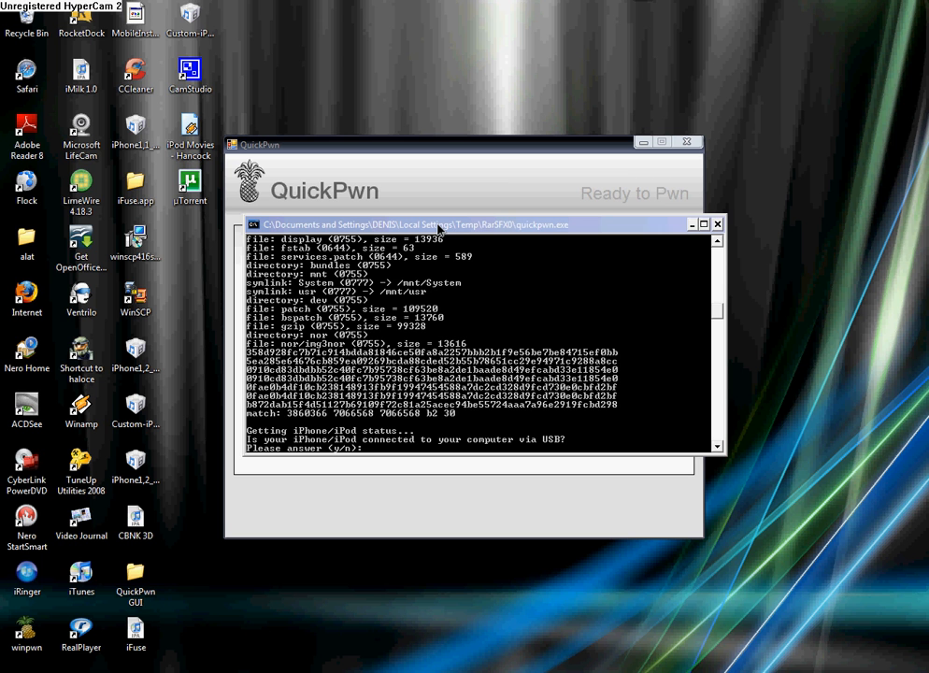
pyautogui.moveTo(667, 271)
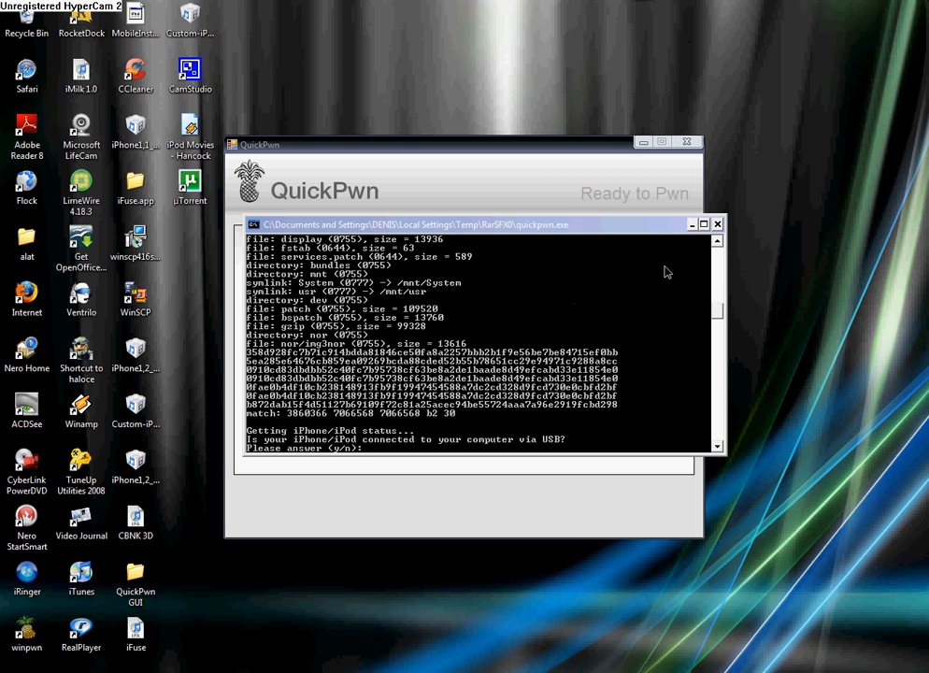